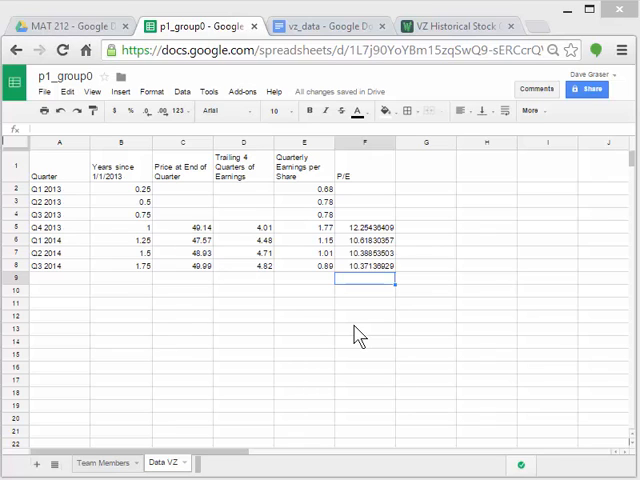
mouse_move(184, 228)
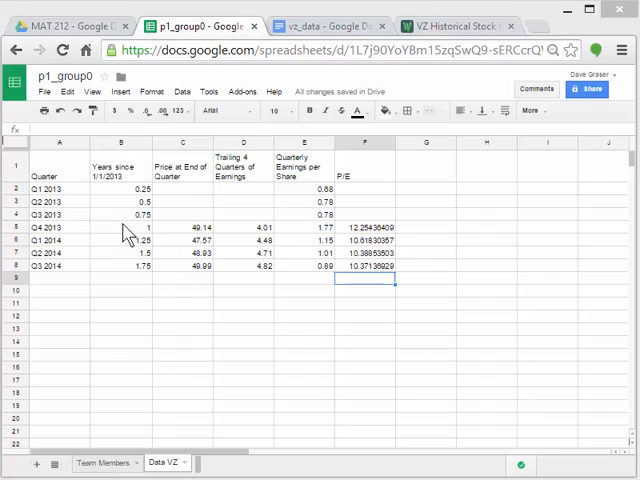
mouse_move(118, 276)
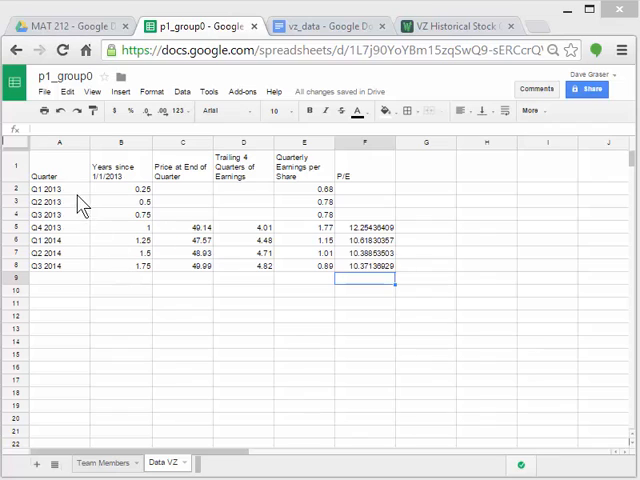
Copy the quarterly table A1:F8 and paste its values only at A10.
left_click(60, 164)
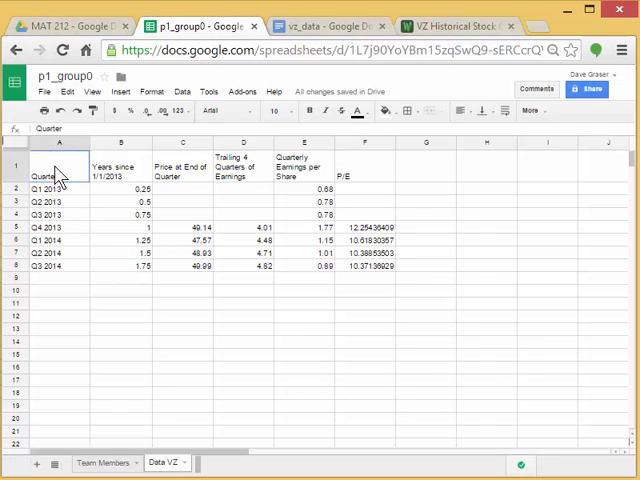
mouse_move(76, 272)
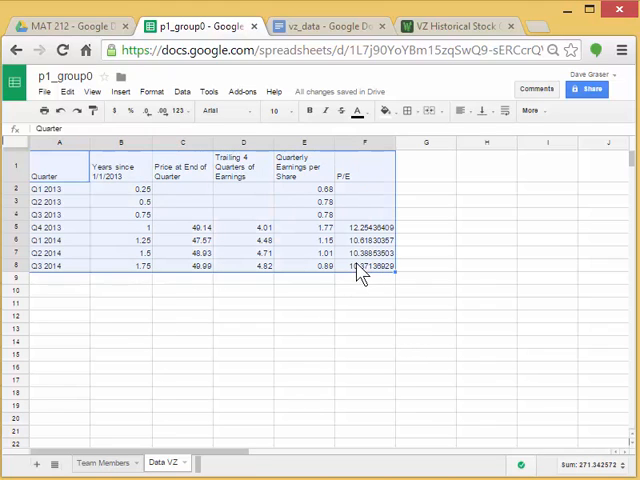
left_click(68, 92)
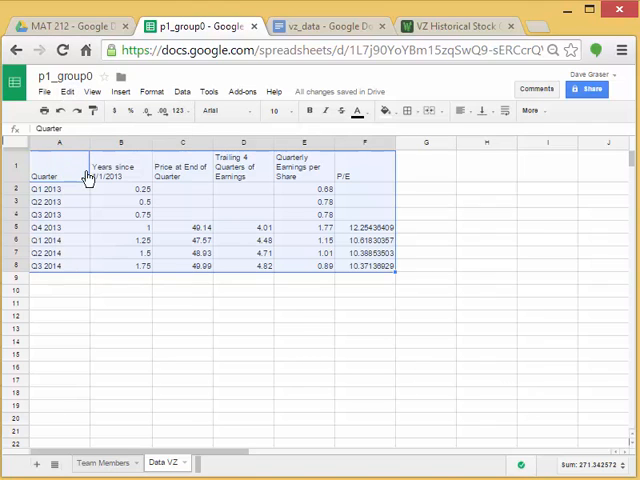
mouse_move(80, 268)
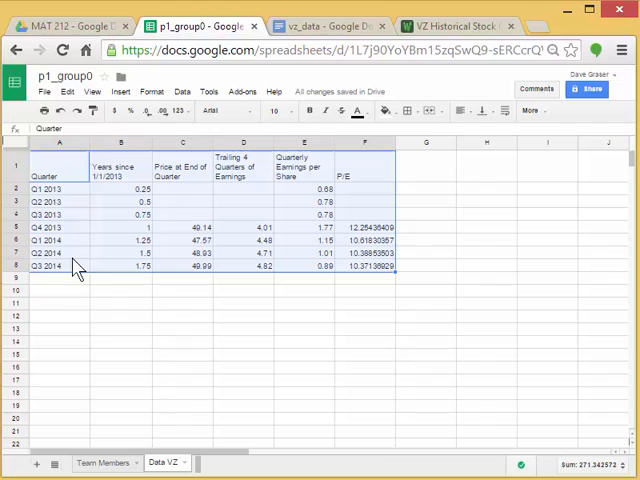
mouse_move(48, 304)
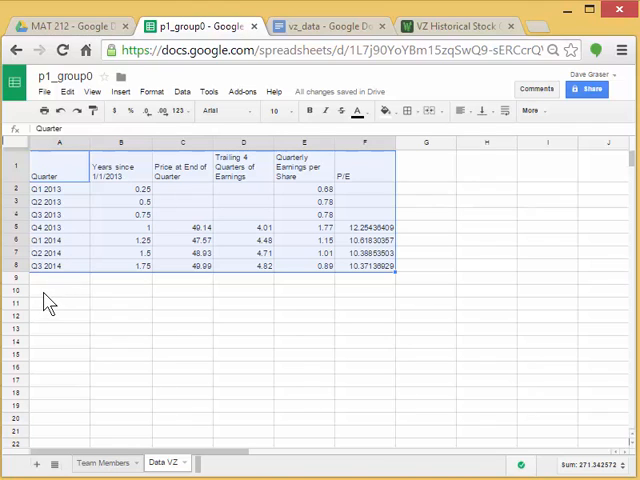
left_click(58, 290)
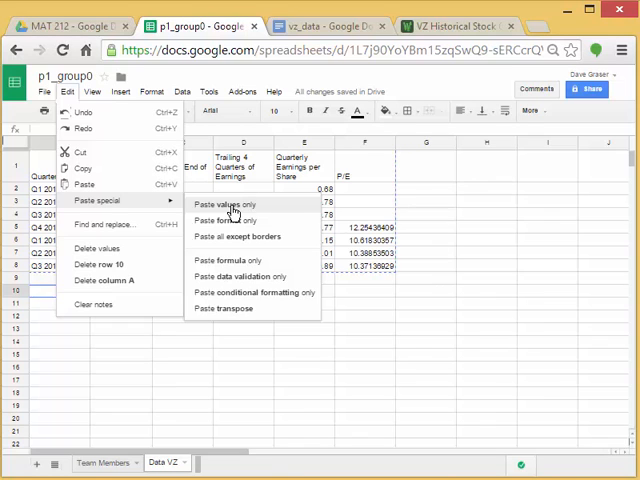
left_click(228, 204)
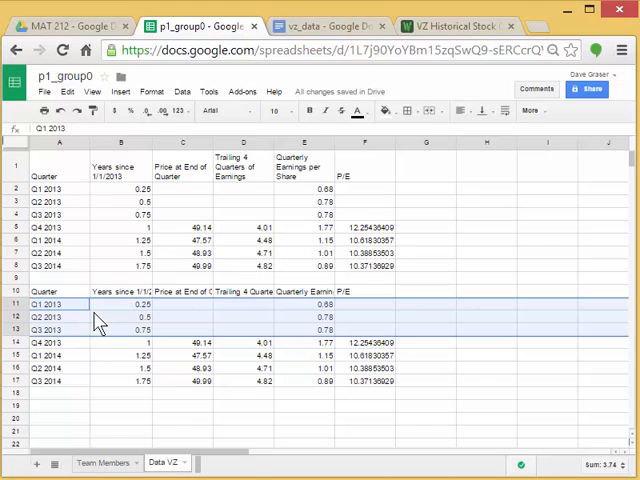
Delete rows 11–13 so the copy starts at Q4 2013.
right_click(100, 318)
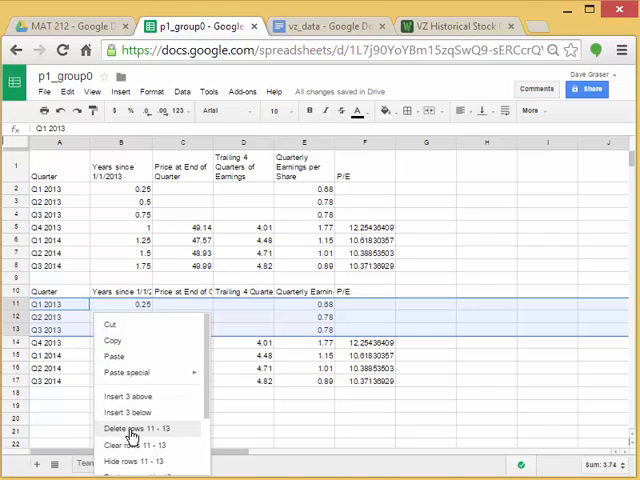
left_click(128, 428)
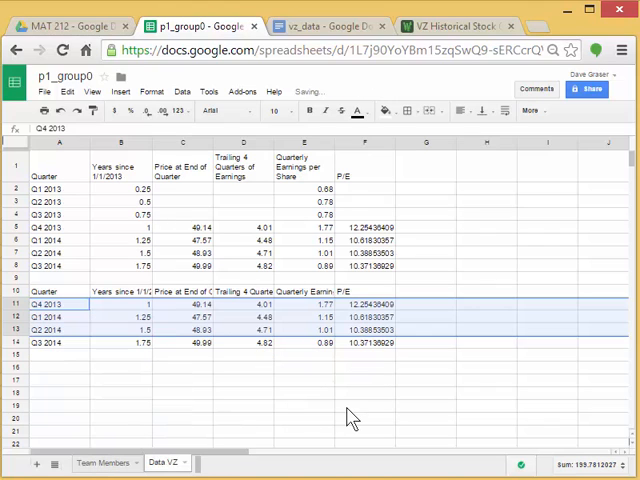
left_click(364, 406)
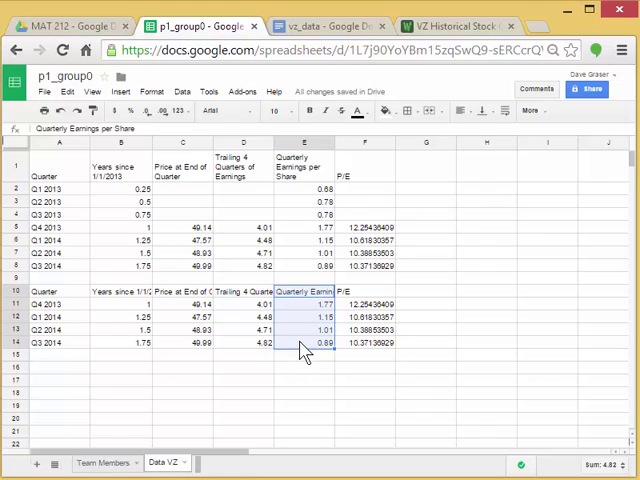
Clear the copied earnings-per-share and P/E columns, then select B10:D14 for charting.
key("Delete")
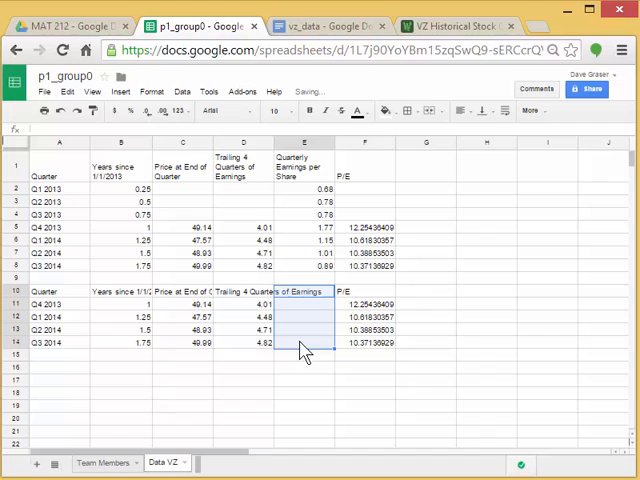
left_click(424, 368)
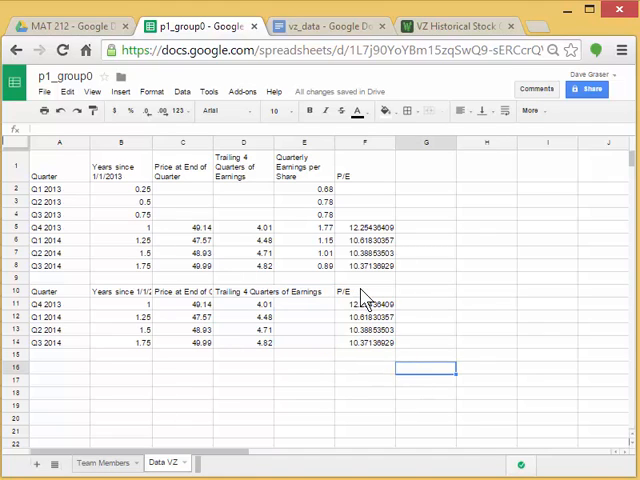
left_click(364, 292)
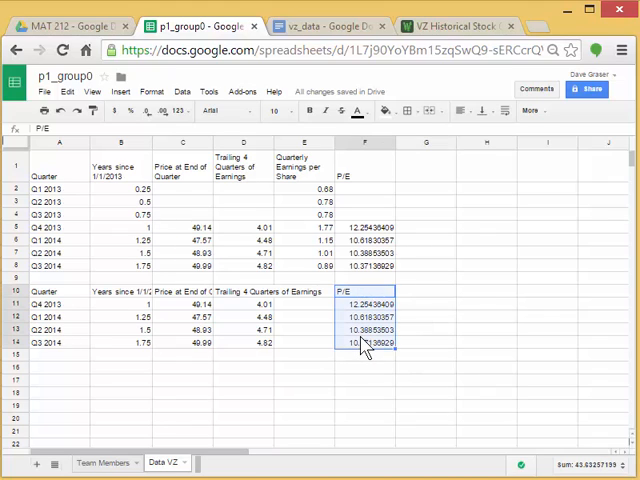
key("Delete")
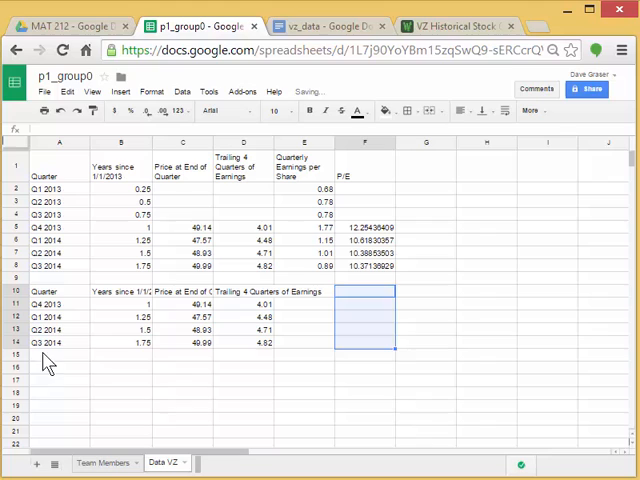
mouse_move(120, 298)
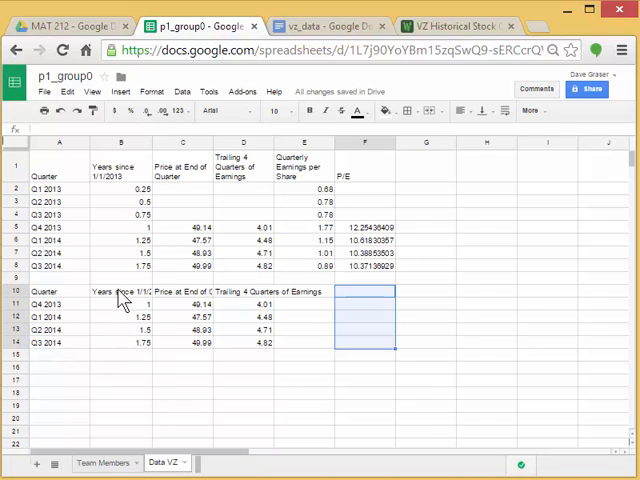
left_click(244, 380)
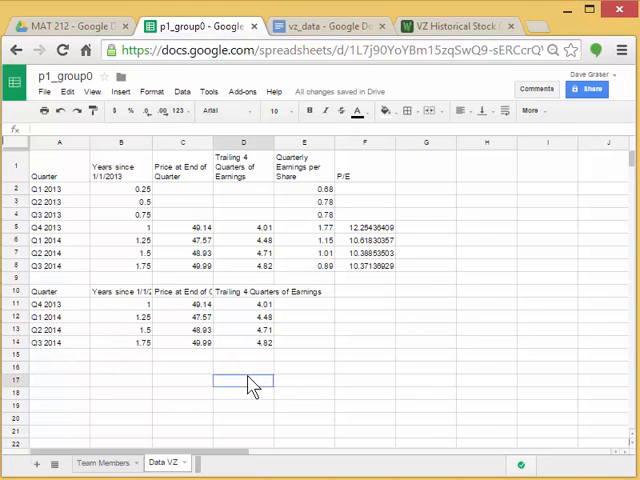
left_click(120, 292)
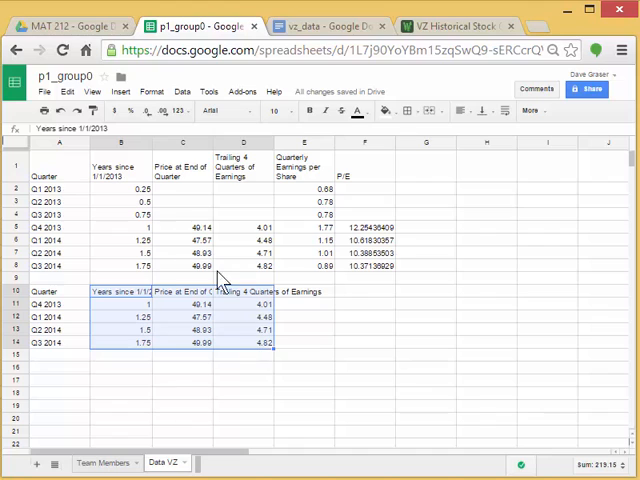
Insert a chart from the selection and set its type to Scatter.
left_click(120, 92)
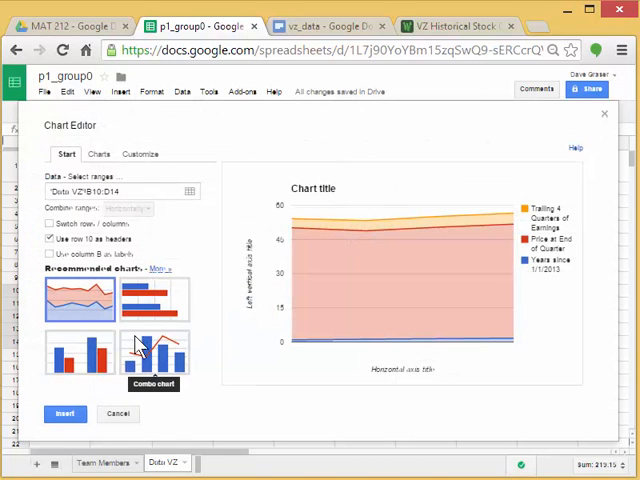
mouse_move(404, 348)
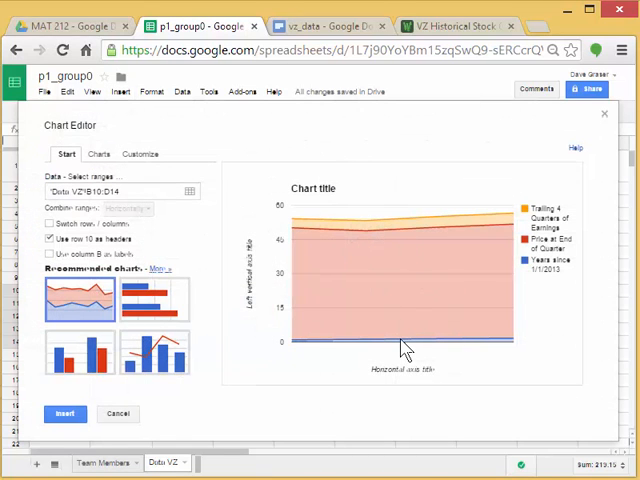
mouse_move(352, 318)
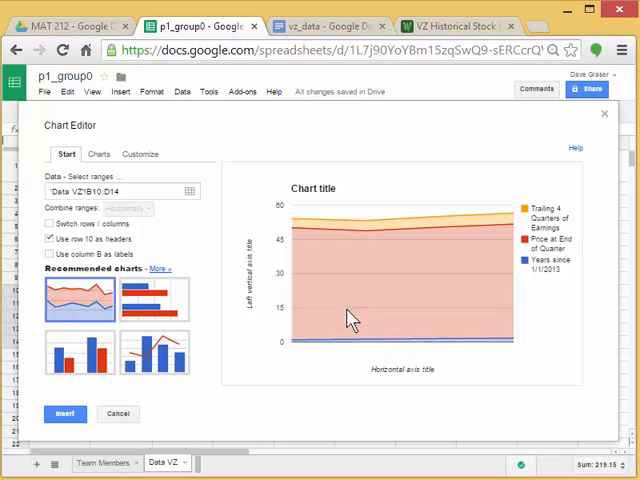
mouse_move(330, 300)
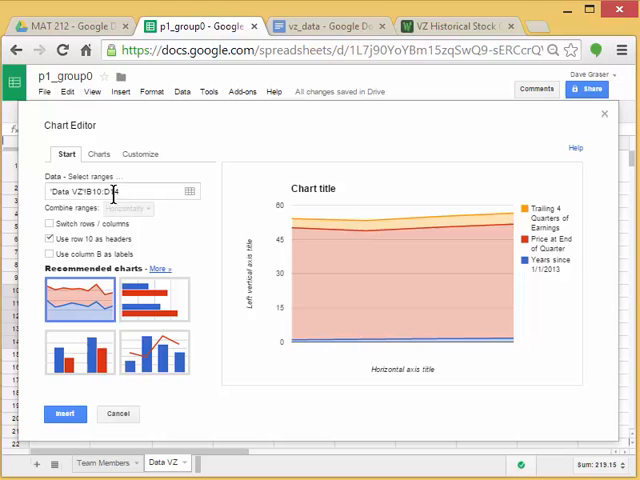
left_click(98, 154)
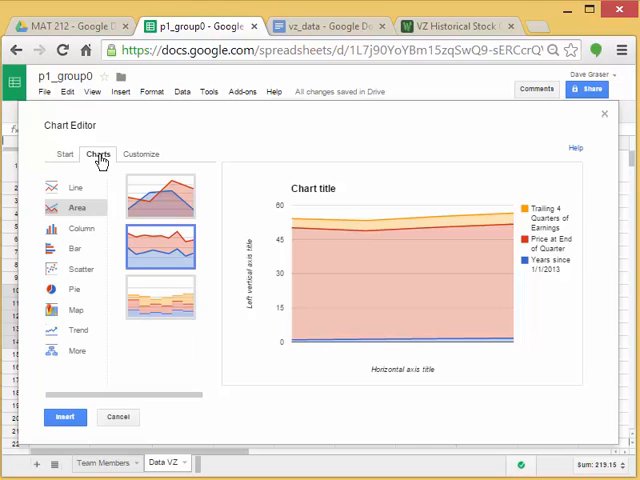
left_click(80, 268)
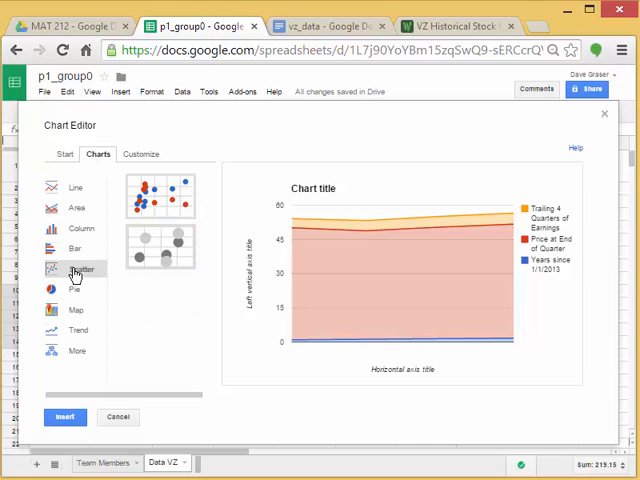
left_click(160, 196)
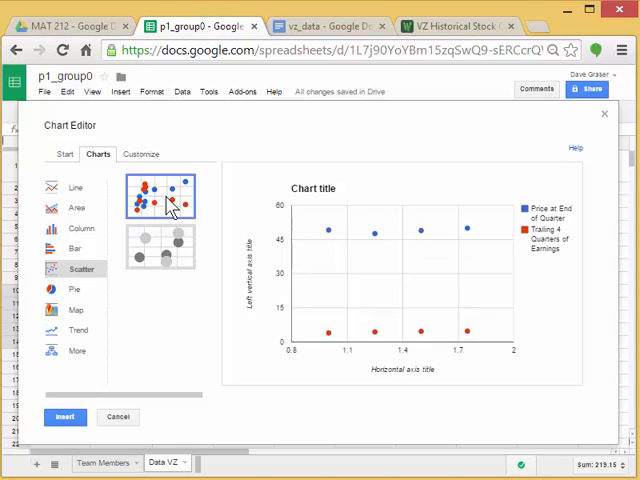
mouse_move(390, 232)
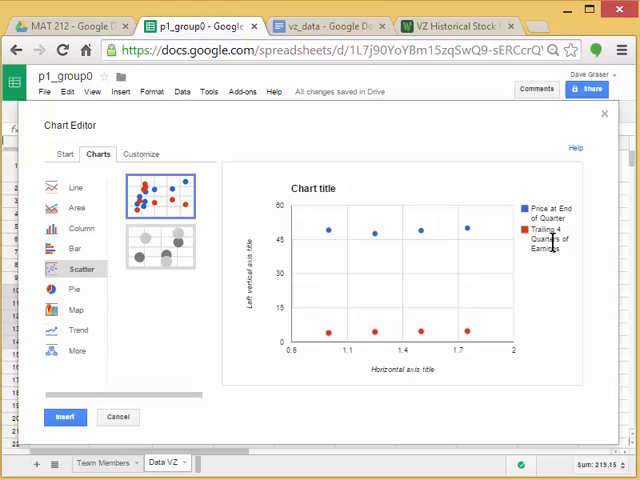
mouse_move(556, 268)
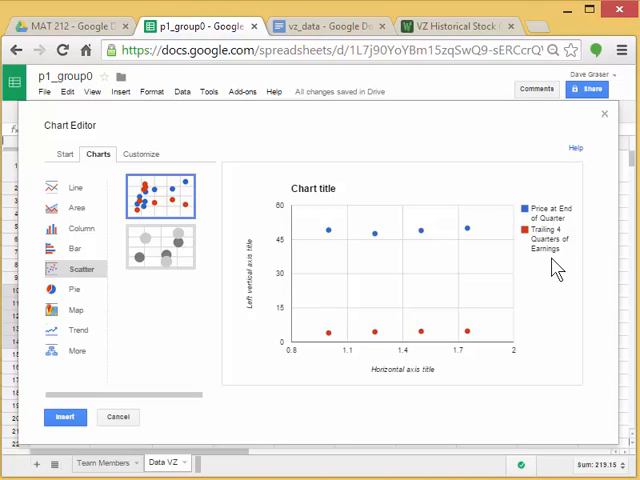
mouse_move(472, 370)
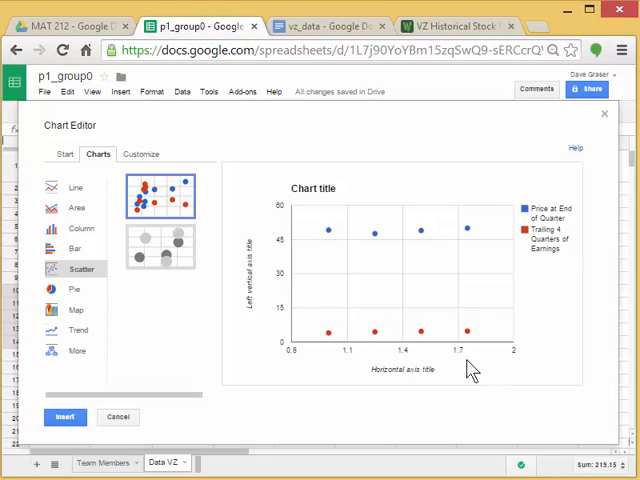
mouse_move(338, 378)
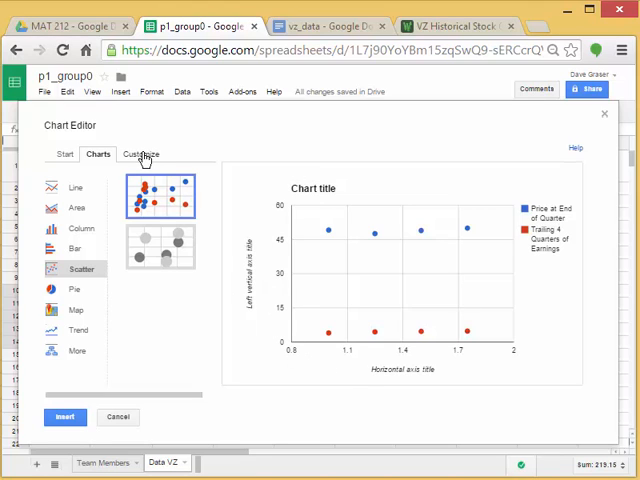
Set the chart title to Verizon (VZ) in the Customize options.
left_click(140, 152)
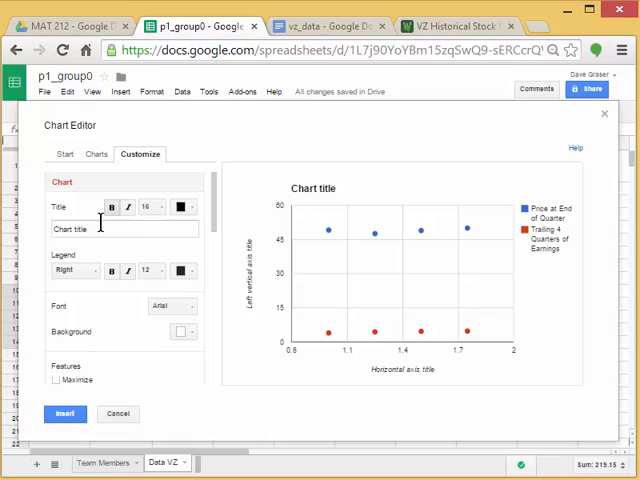
triple_click(90, 228)
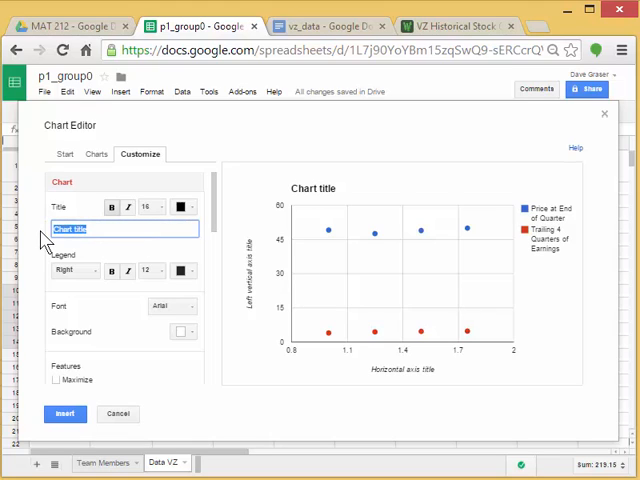
type("Ver")
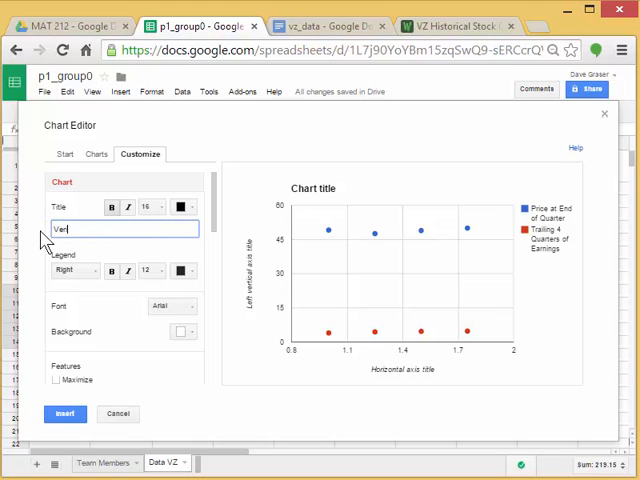
type("izon")
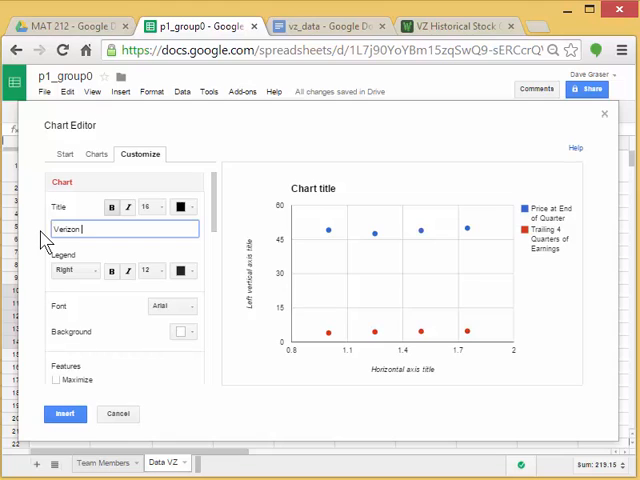
type("(VZ")
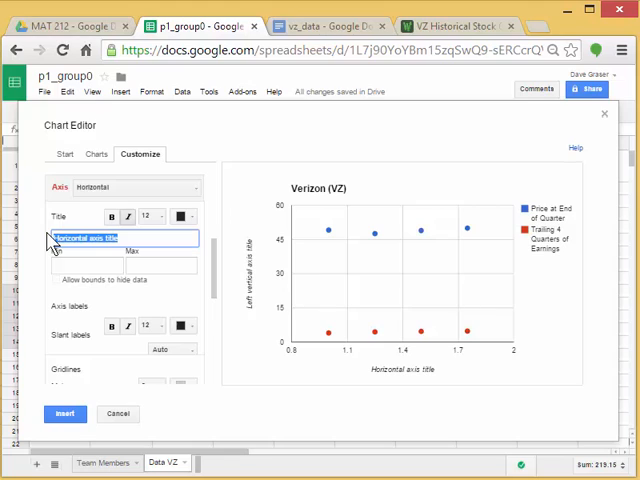
Enter Years since 1/1/2013 as the horizontal axis title.
type("Years since")
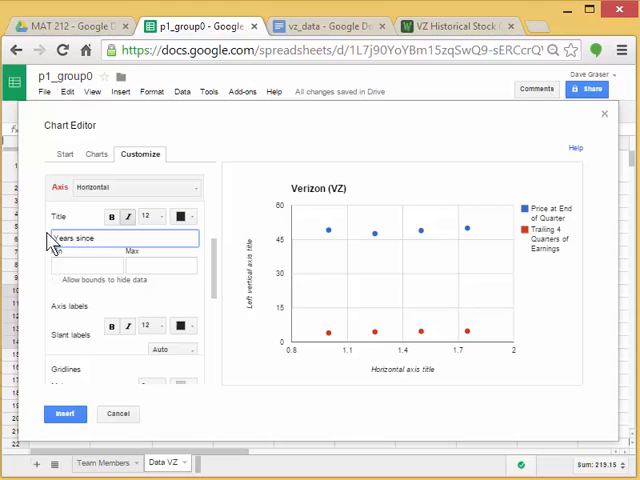
type("1/1")
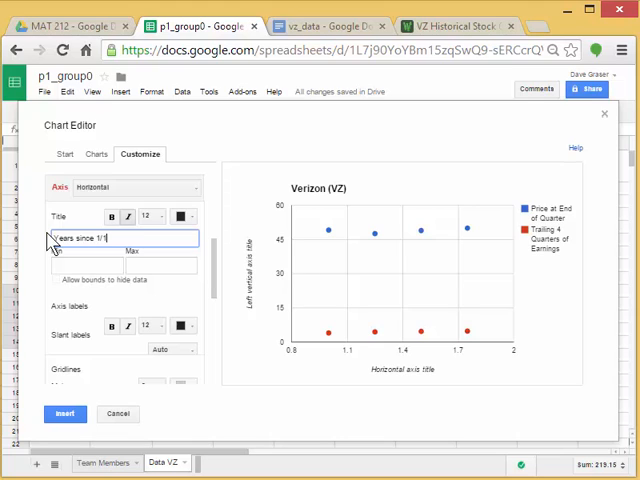
type("2013")
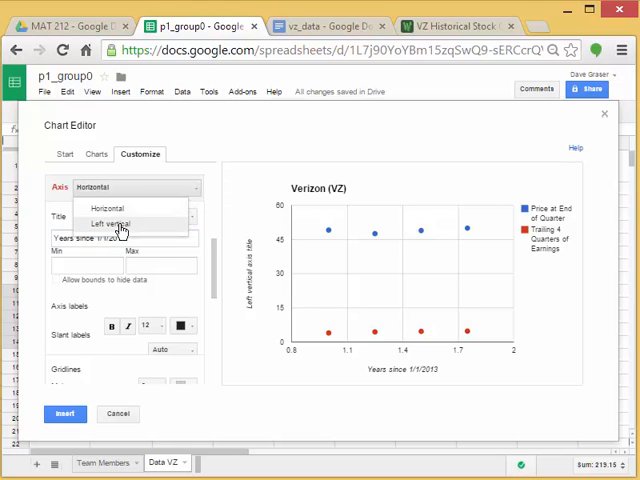
Set the left vertical axis title to Dollars per Share.
left_click(112, 224)
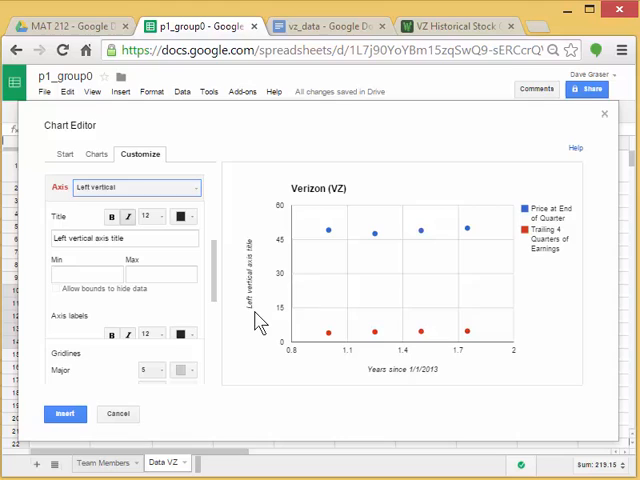
triple_click(124, 238)
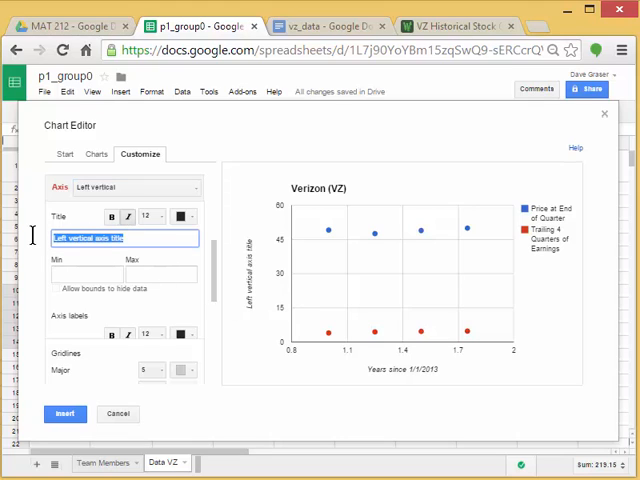
type("Dollars p")
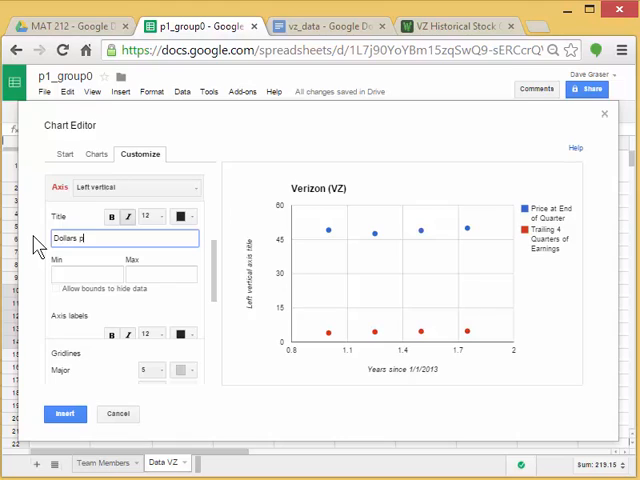
type("er Share")
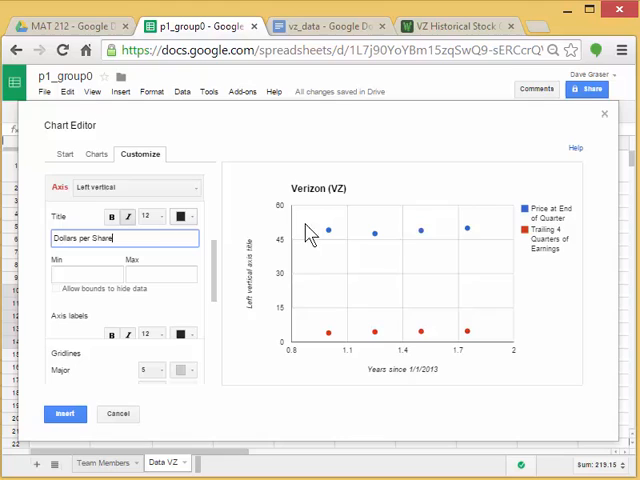
mouse_move(532, 260)
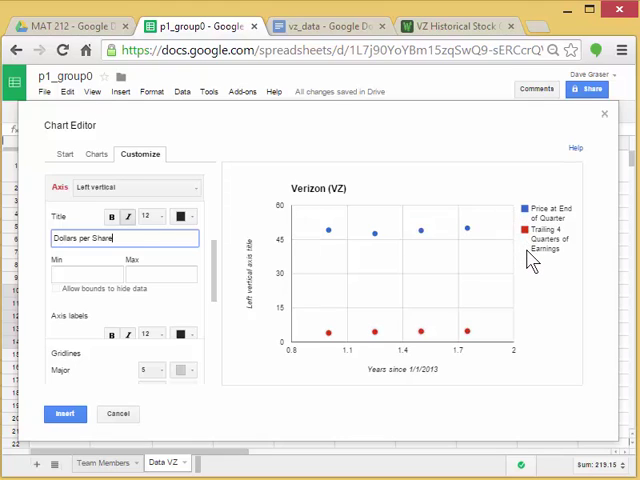
mouse_move(220, 366)
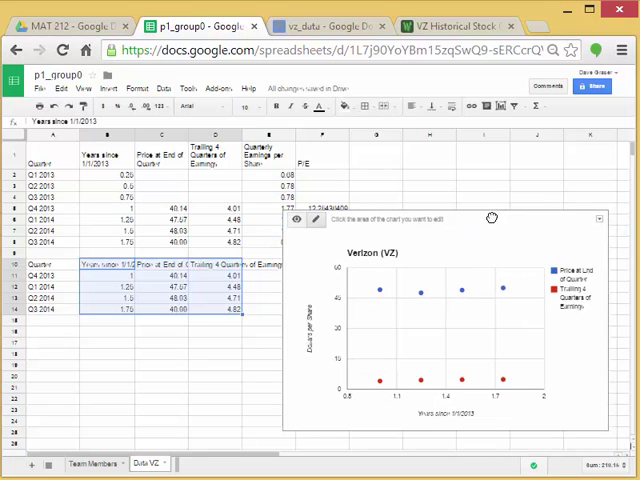
Insert the chart onto the sheet and deselect it.
left_click(216, 388)
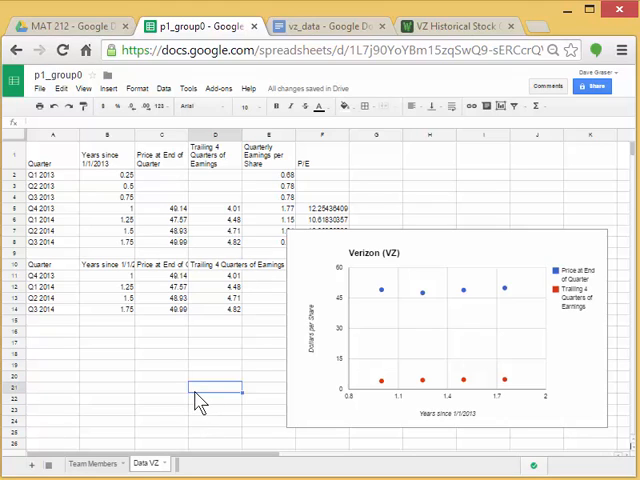
mouse_move(356, 284)
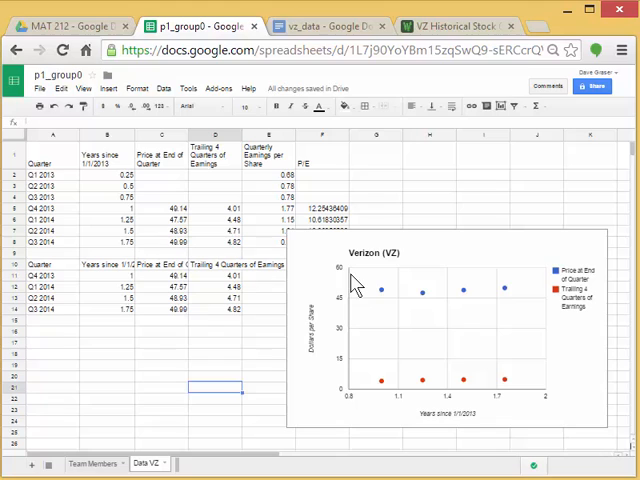
mouse_move(500, 290)
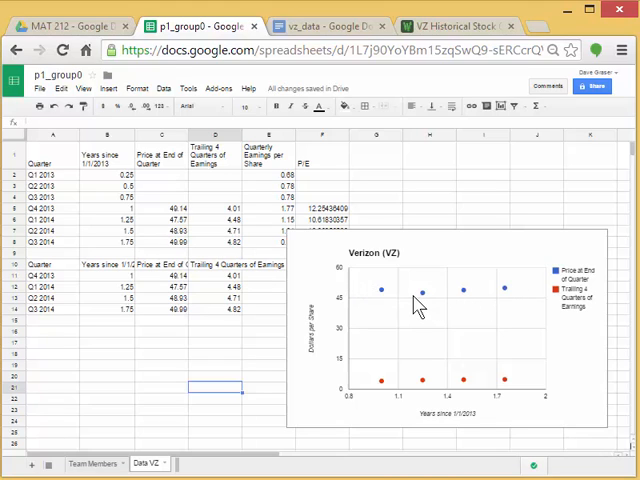
mouse_move(504, 400)
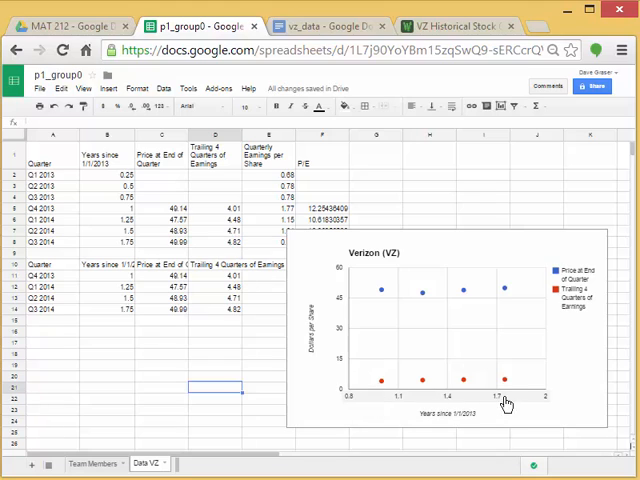
mouse_move(336, 270)
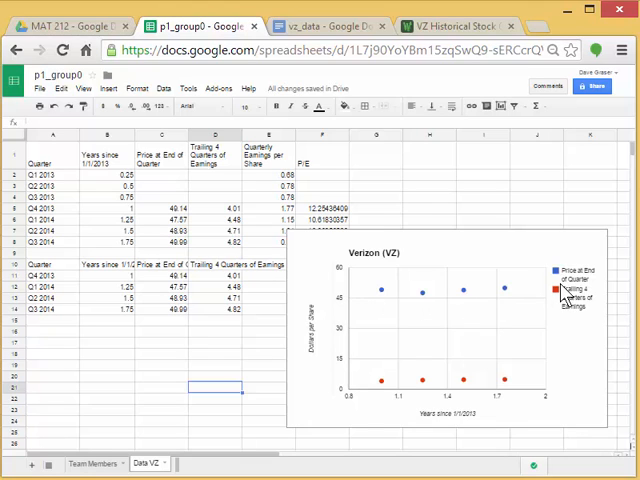
mouse_move(540, 390)
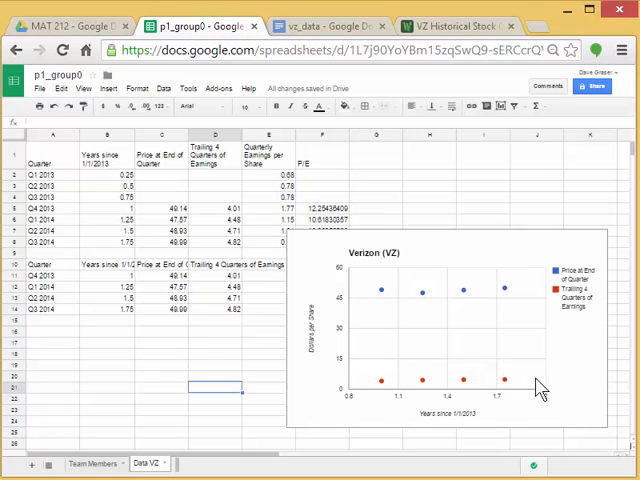